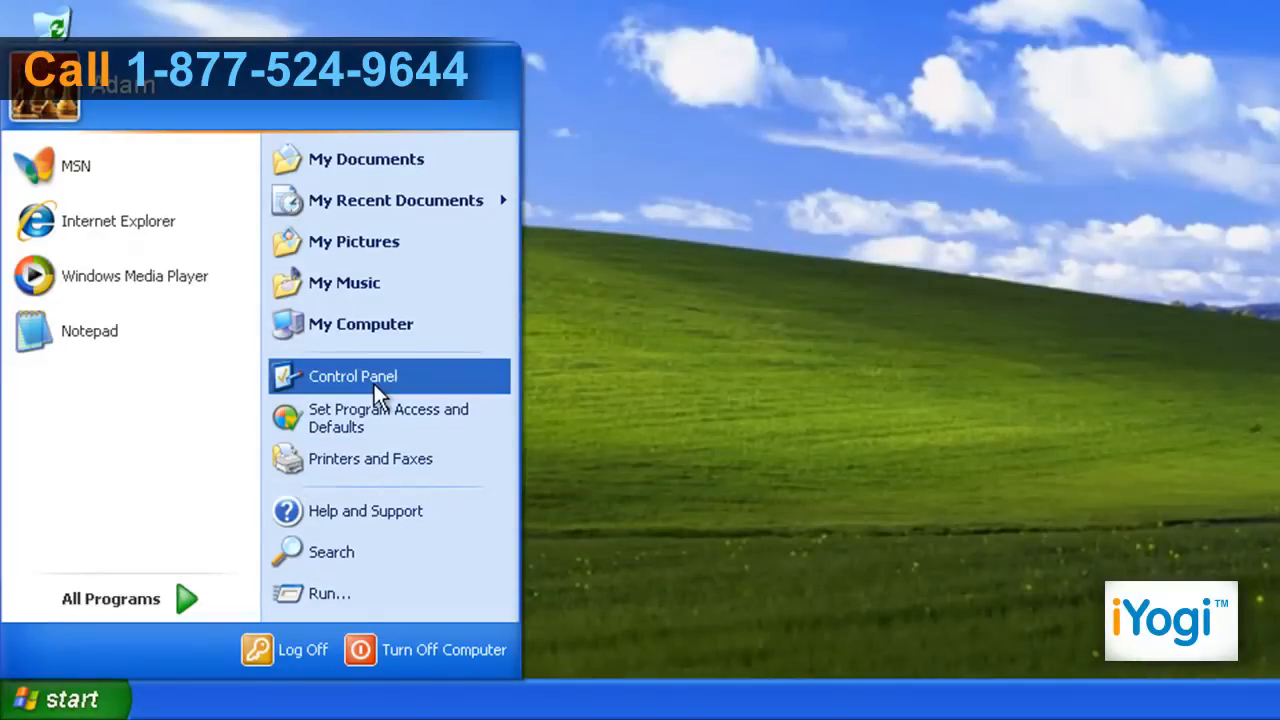
Step: Open Control Panel from the Start menu
click(352, 376)
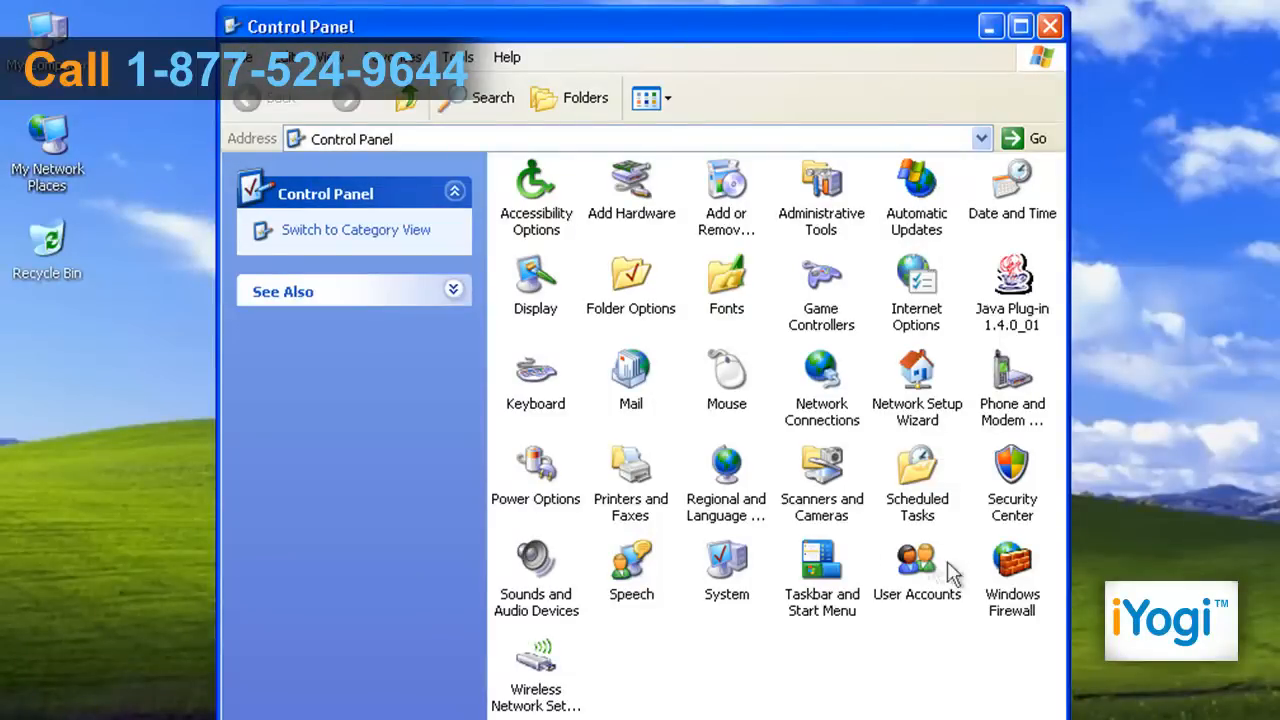
Step: Switch Control Panel to Category View and enter Network and Internet Connections
click(1011, 560)
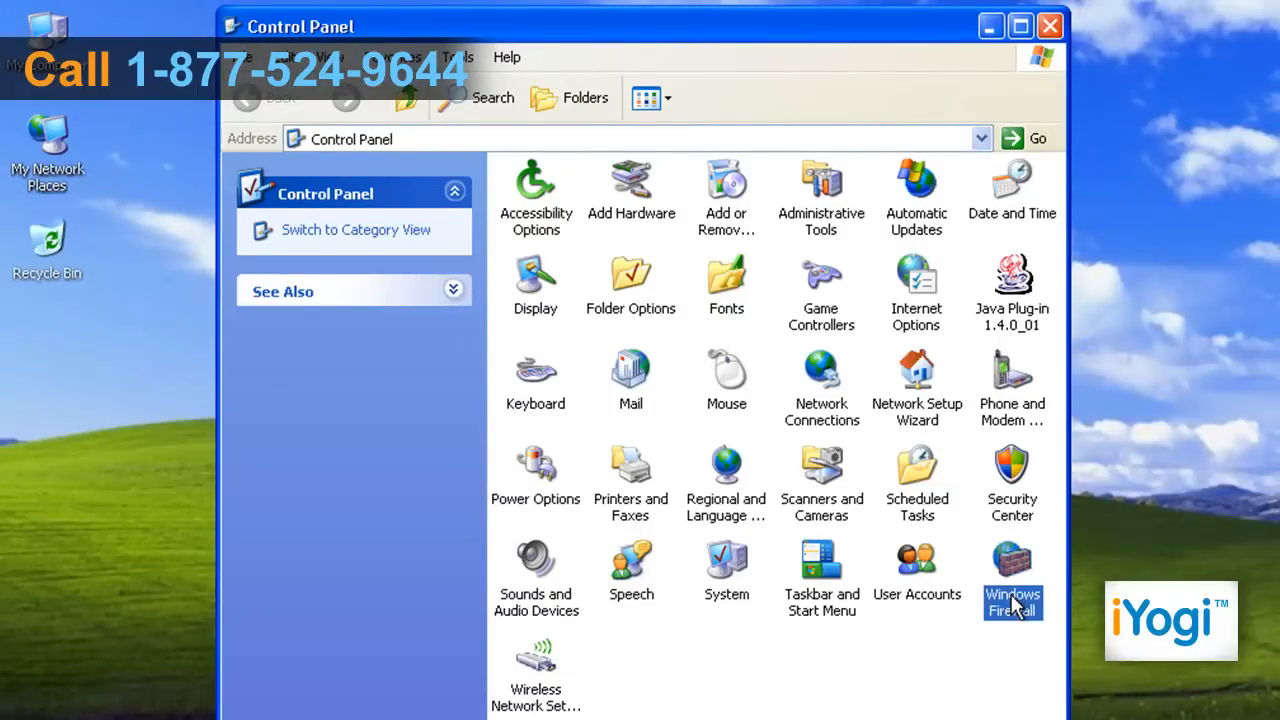
mouse_move(378, 262)
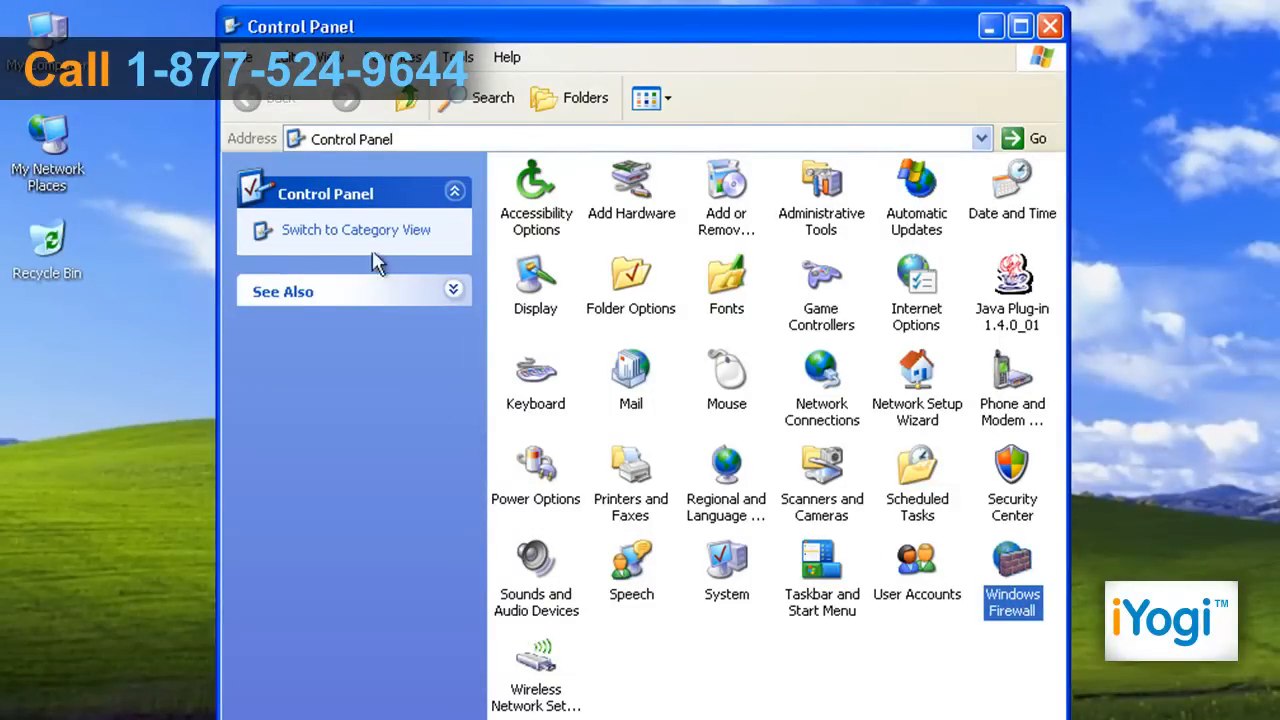
click(356, 229)
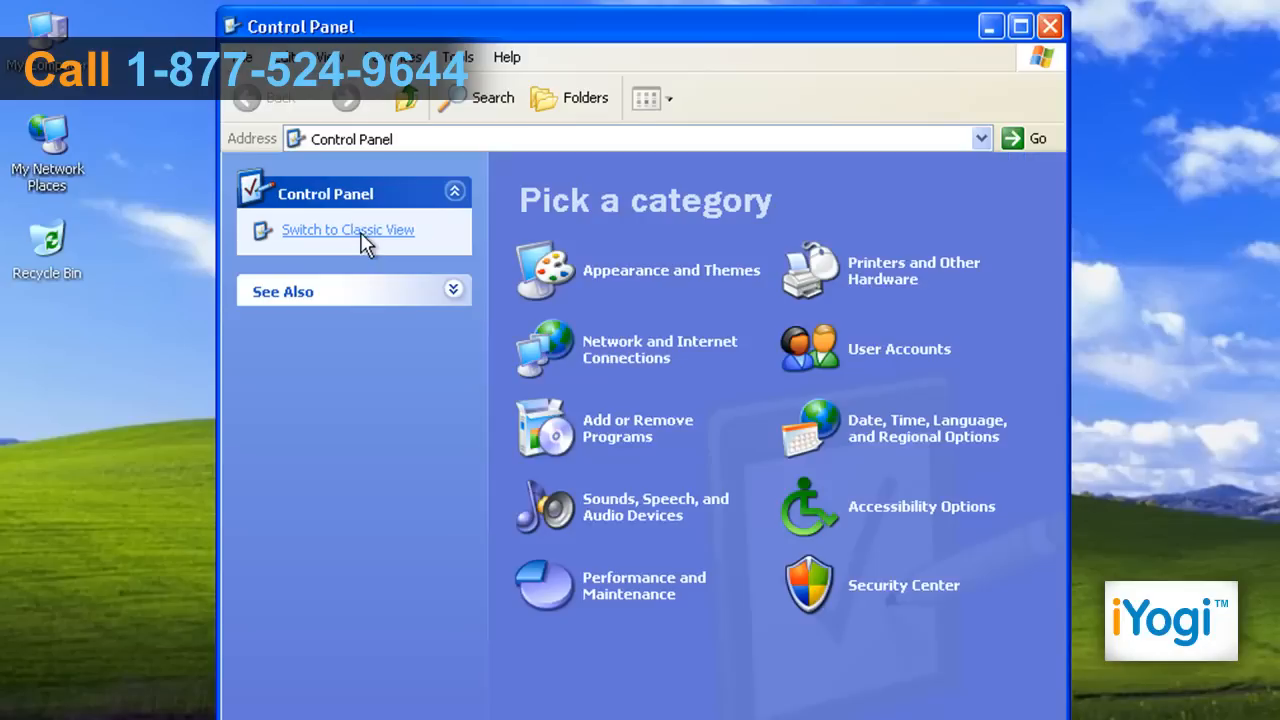
mouse_move(640, 349)
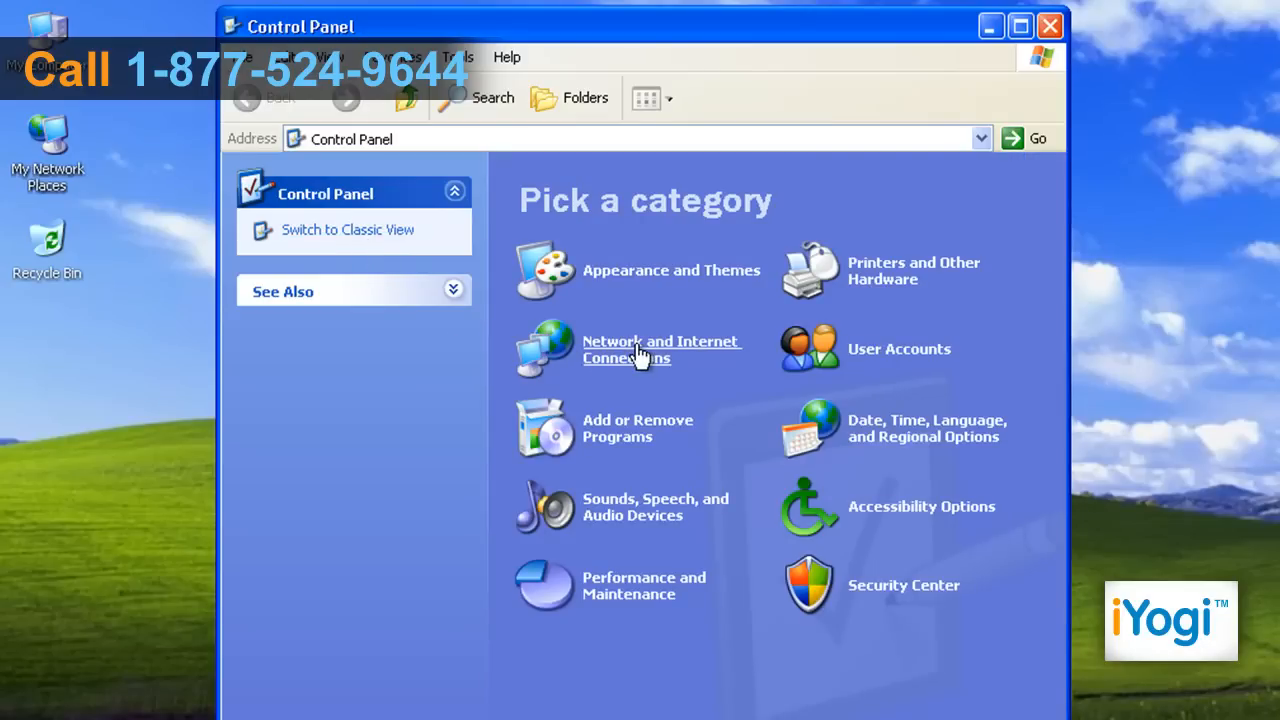
click(661, 349)
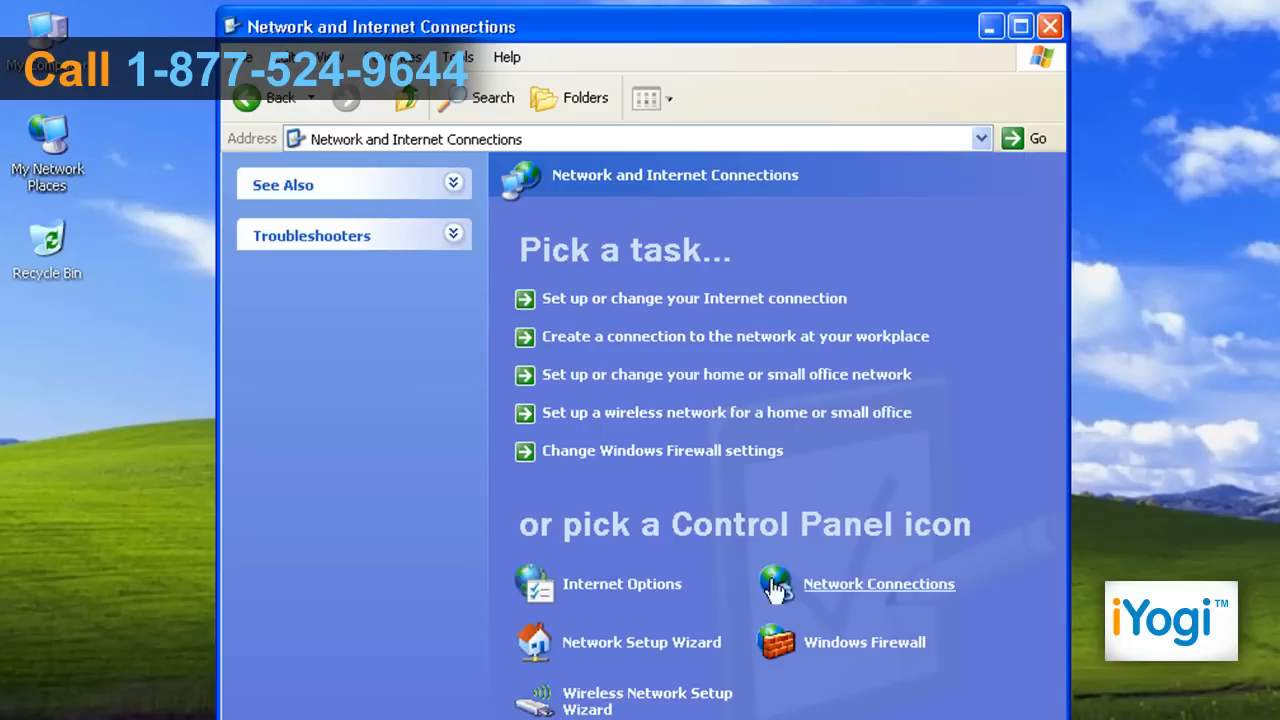
mouse_move(864, 655)
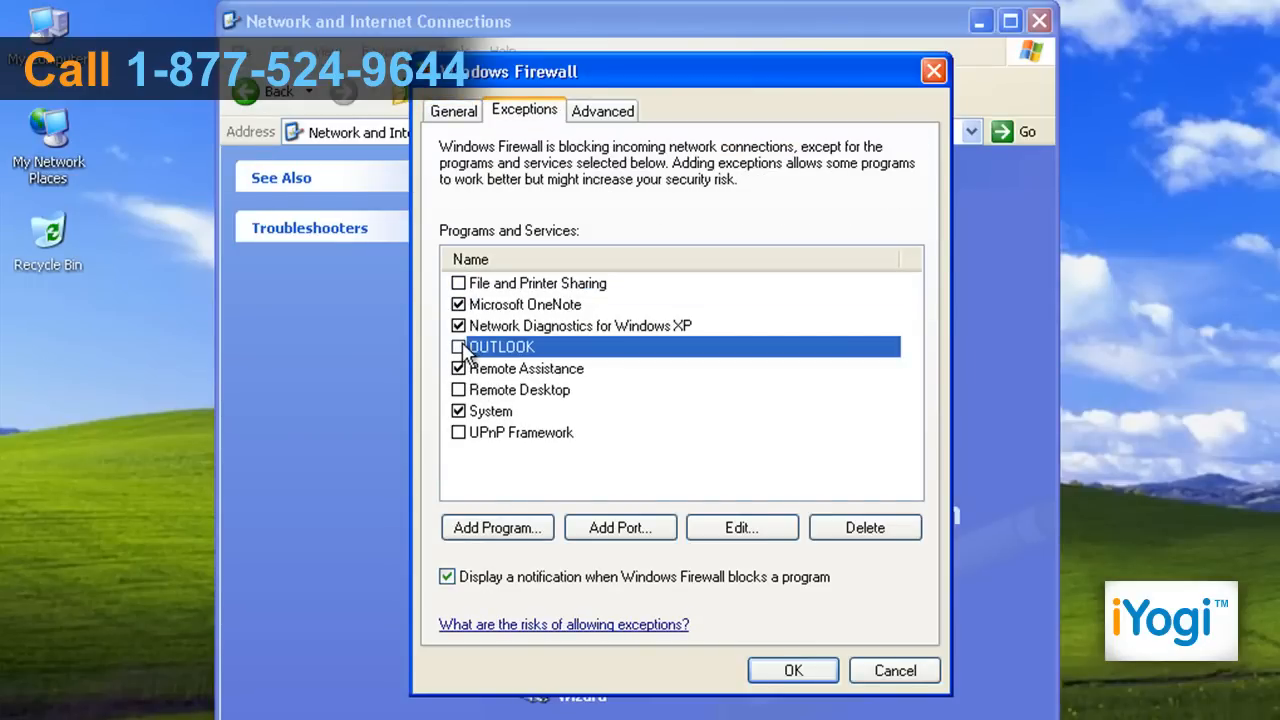
mouse_move(625, 410)
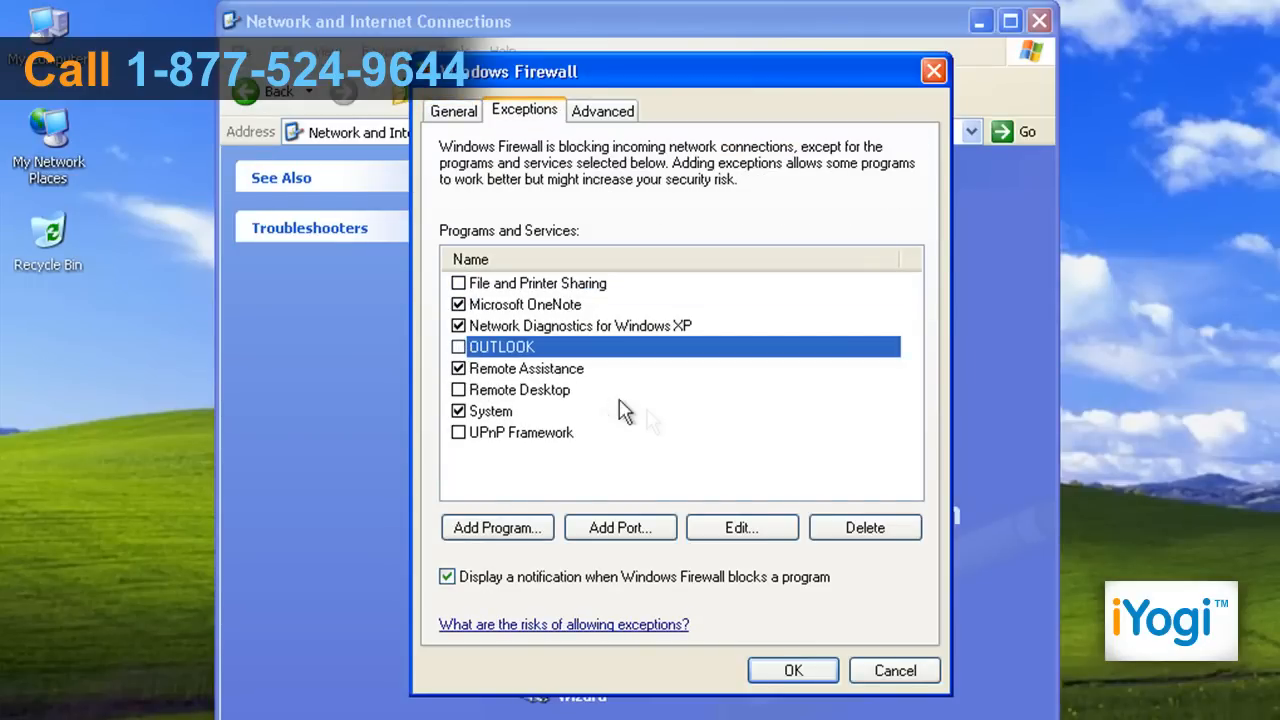
mouse_move(670, 430)
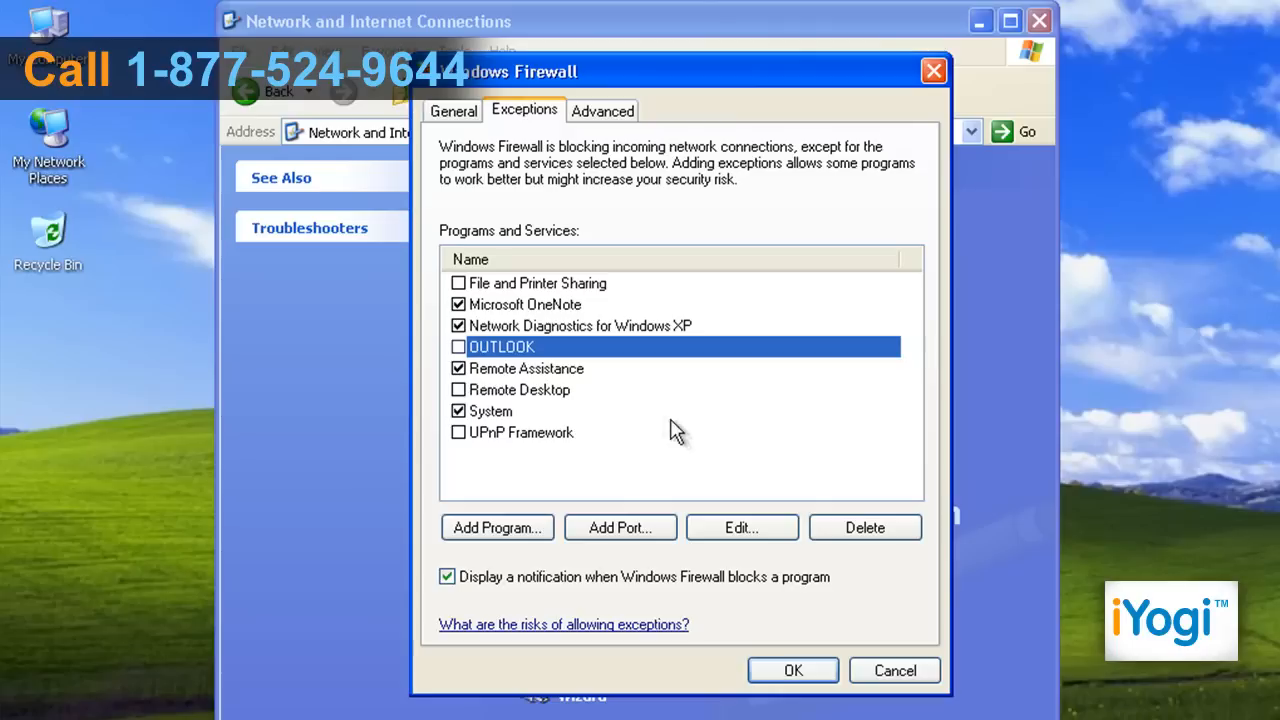
mouse_move(705, 445)
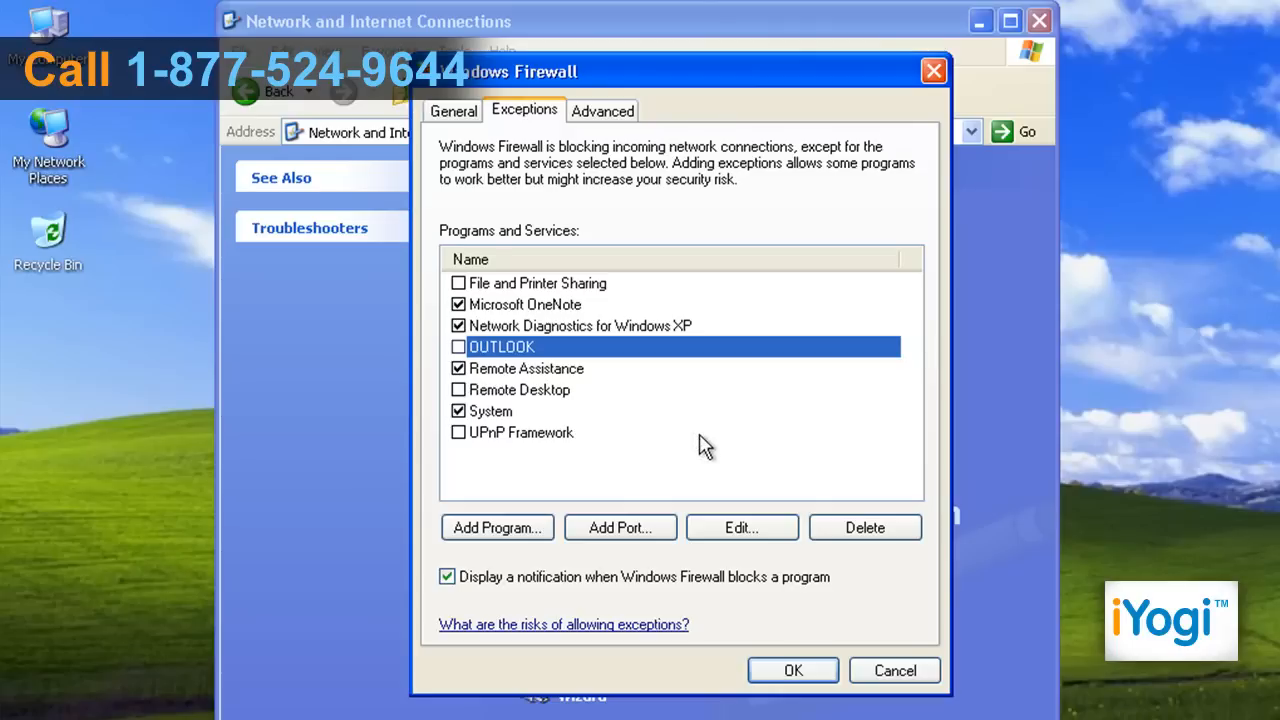
Step: Delete the OUTLOOK exception and confirm Yes in the Delete an Application prompt
click(864, 527)
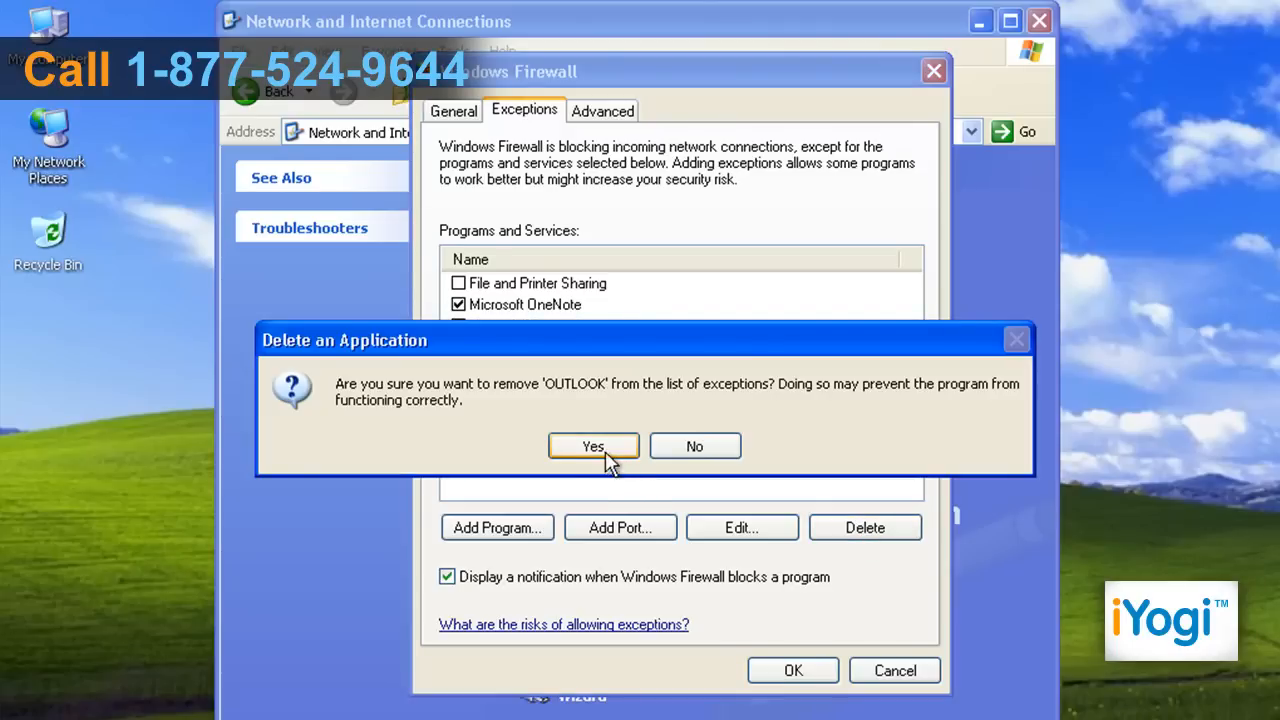
click(593, 446)
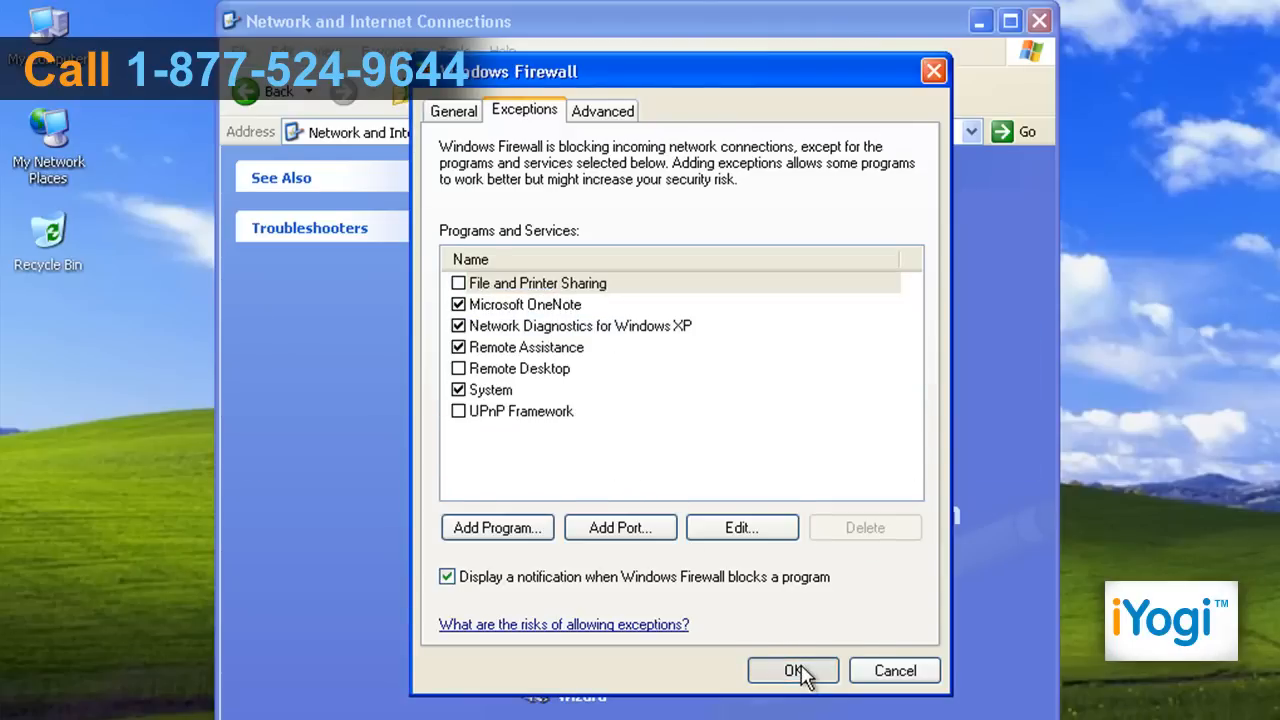